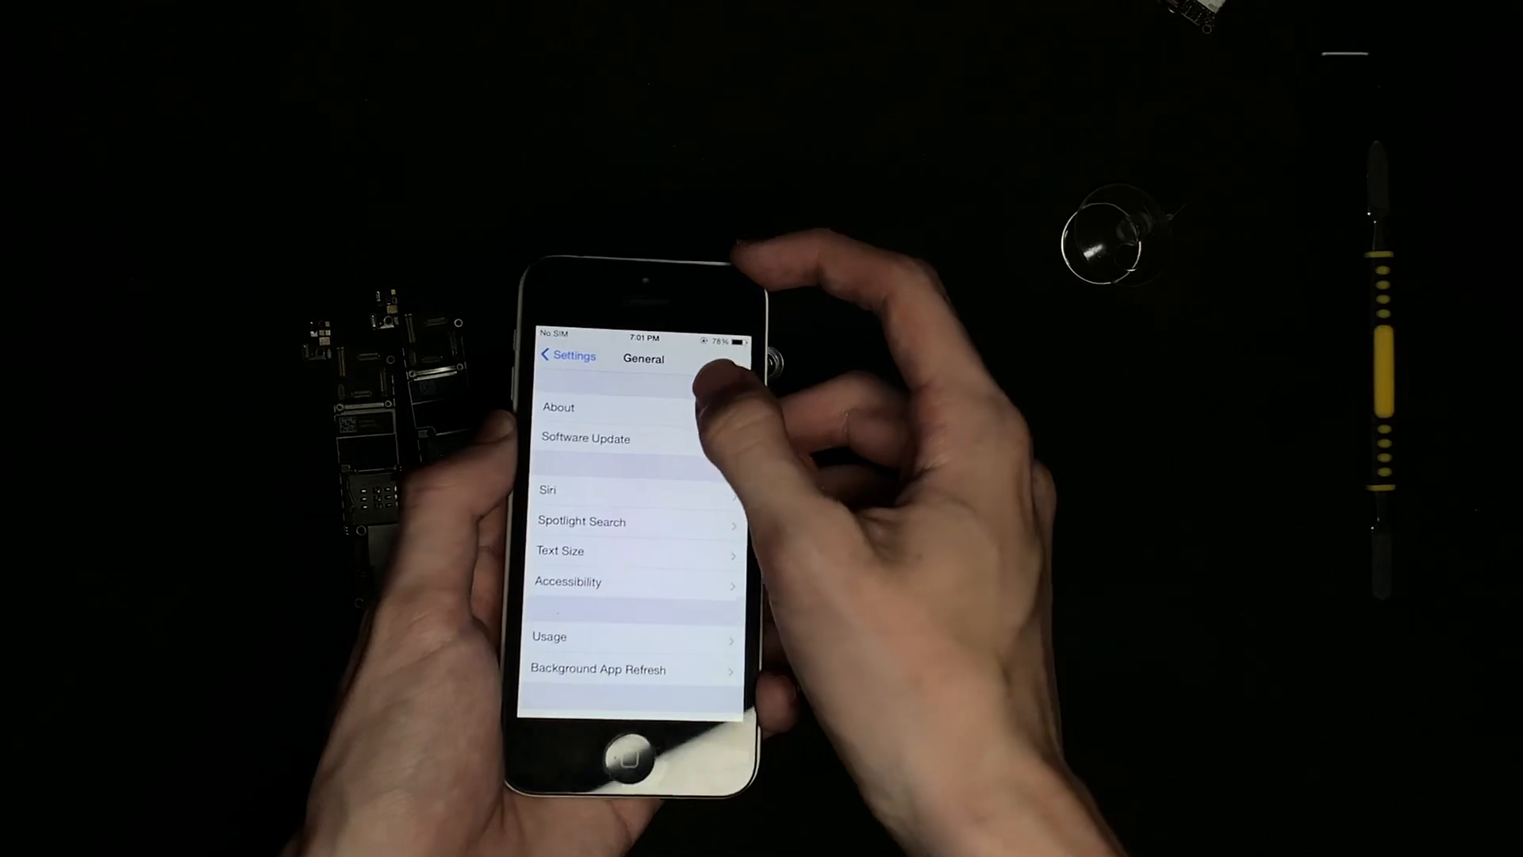
click(558, 406)
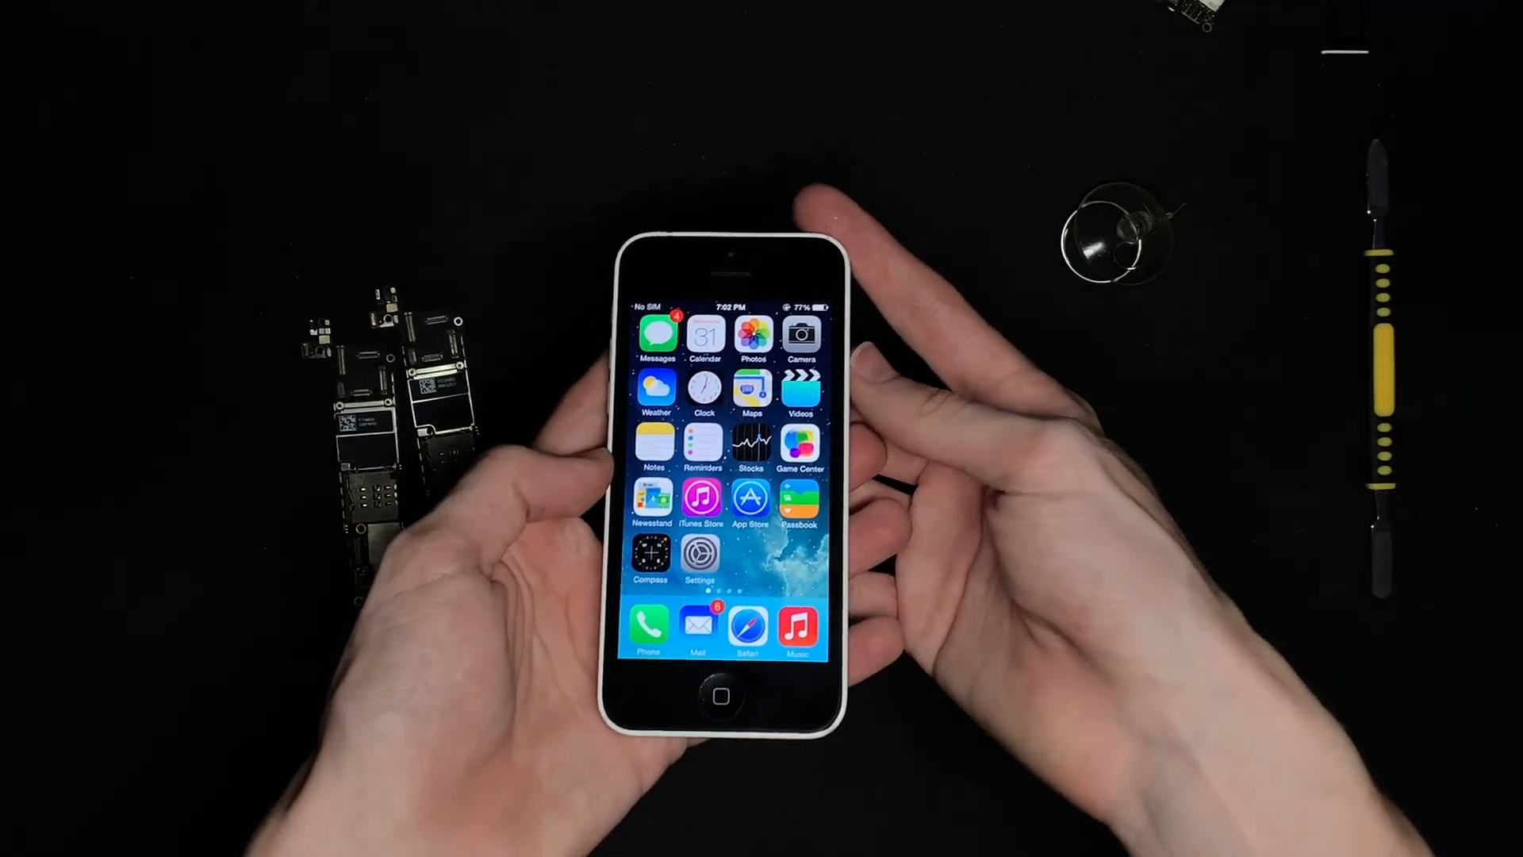
scroll(left, 3)
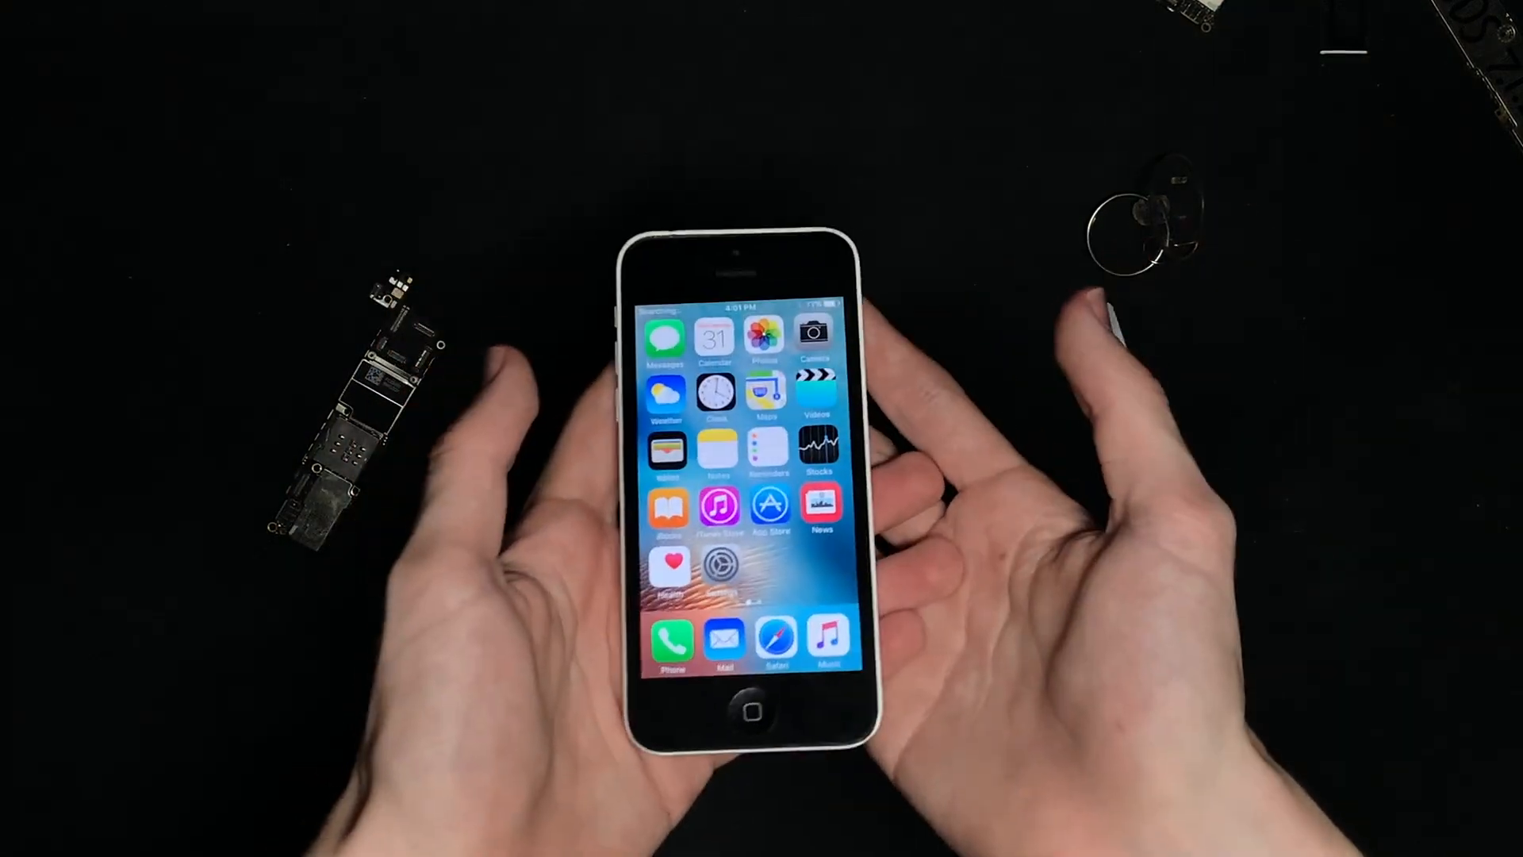
click(721, 563)
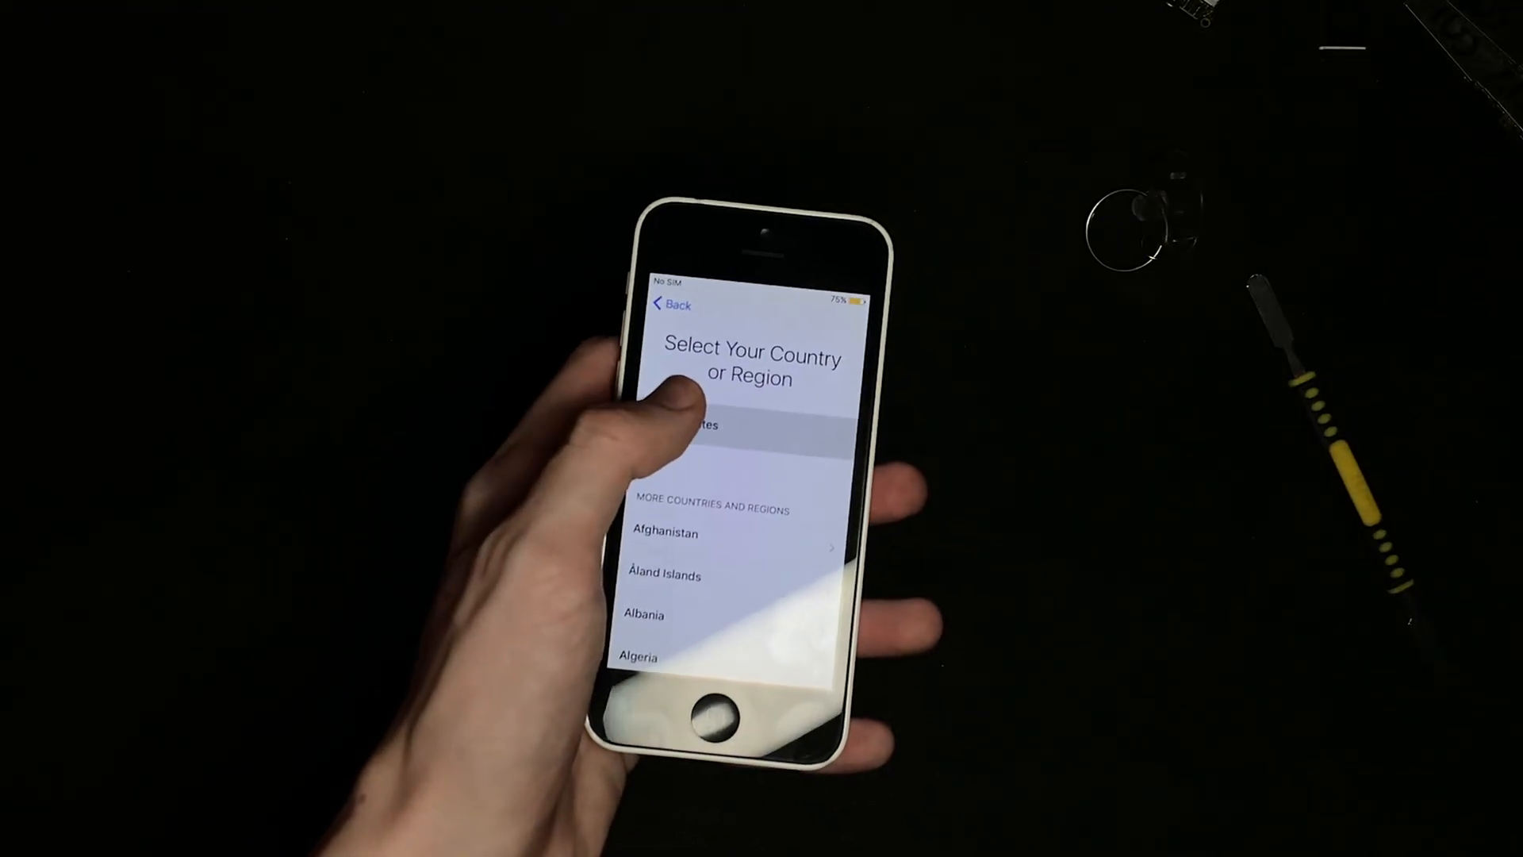
click(694, 425)
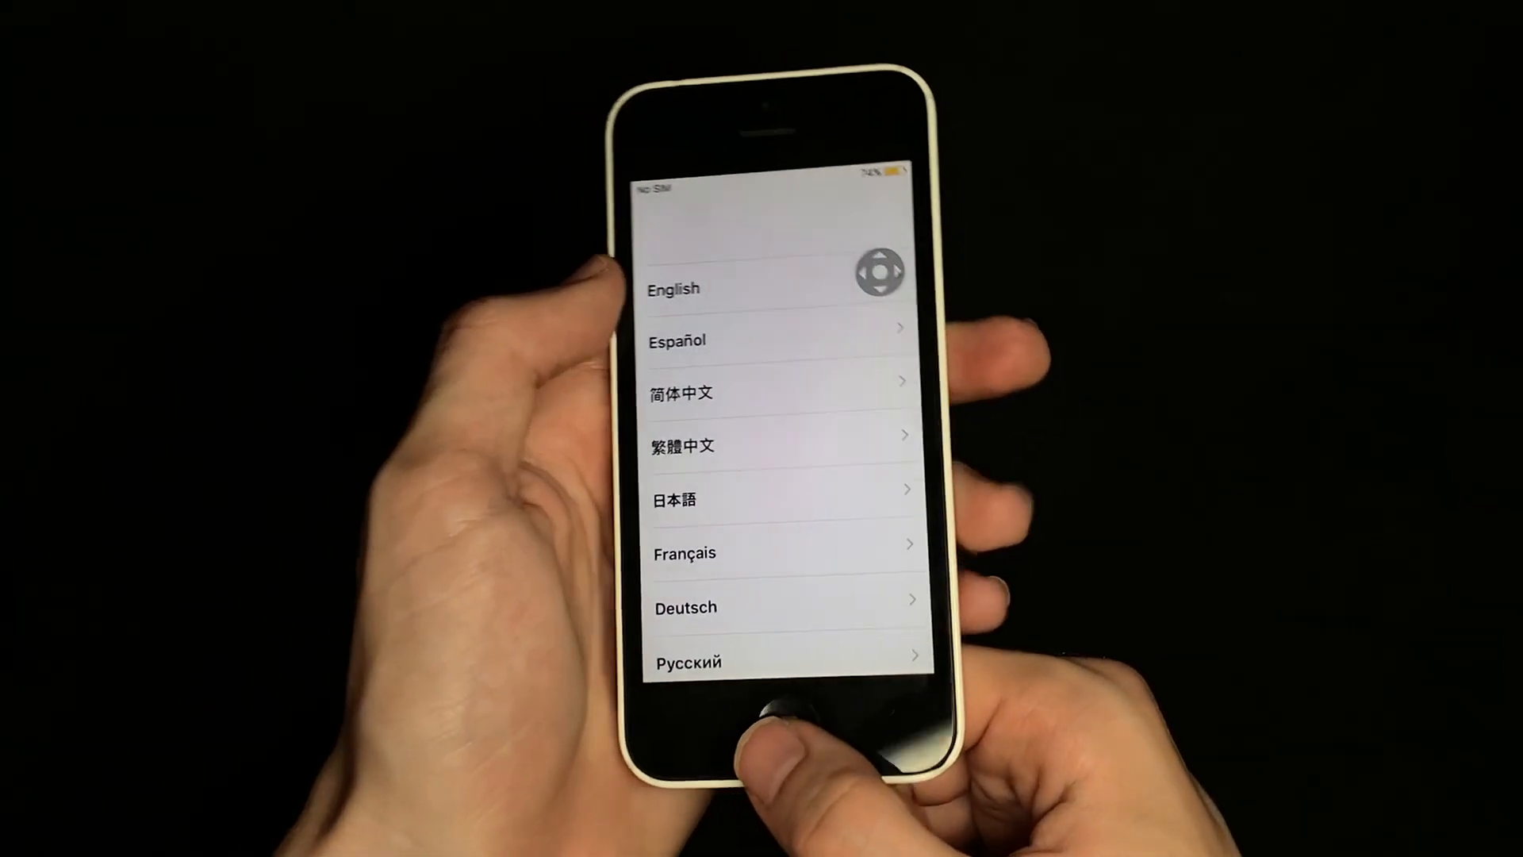
click(671, 289)
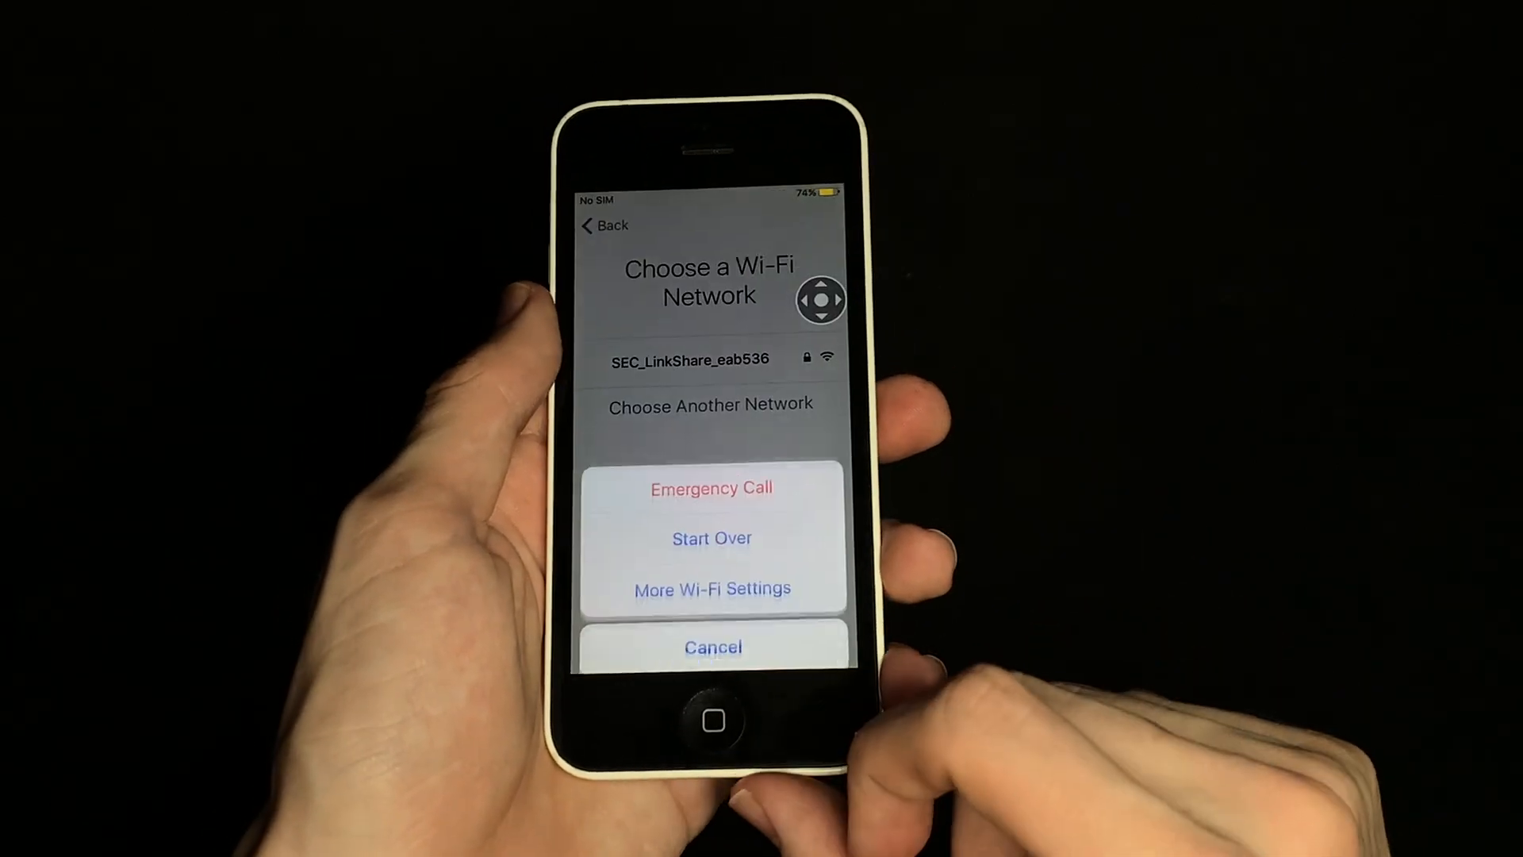
click(712, 647)
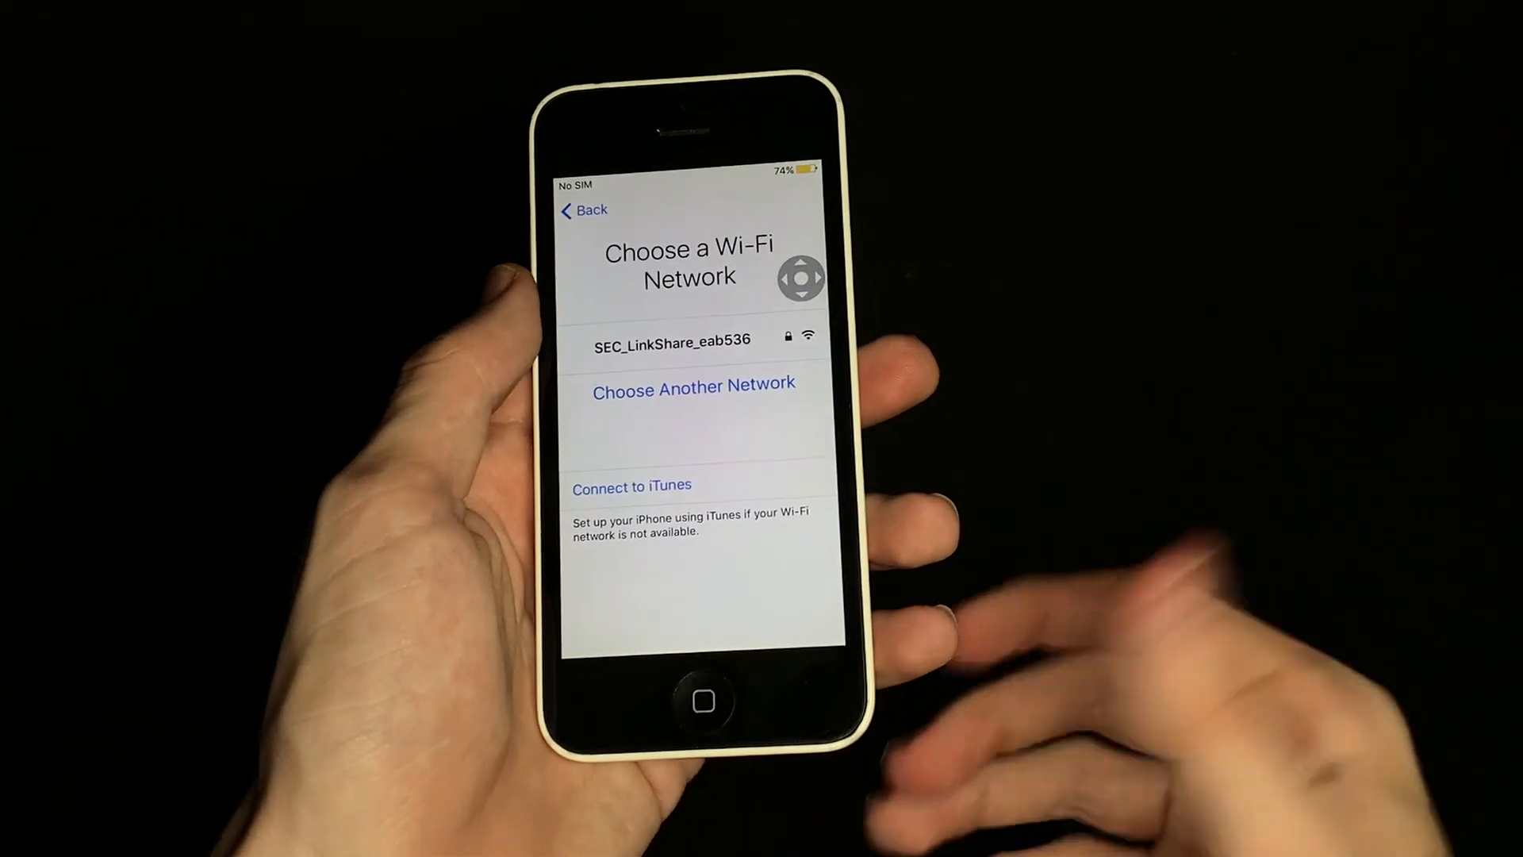